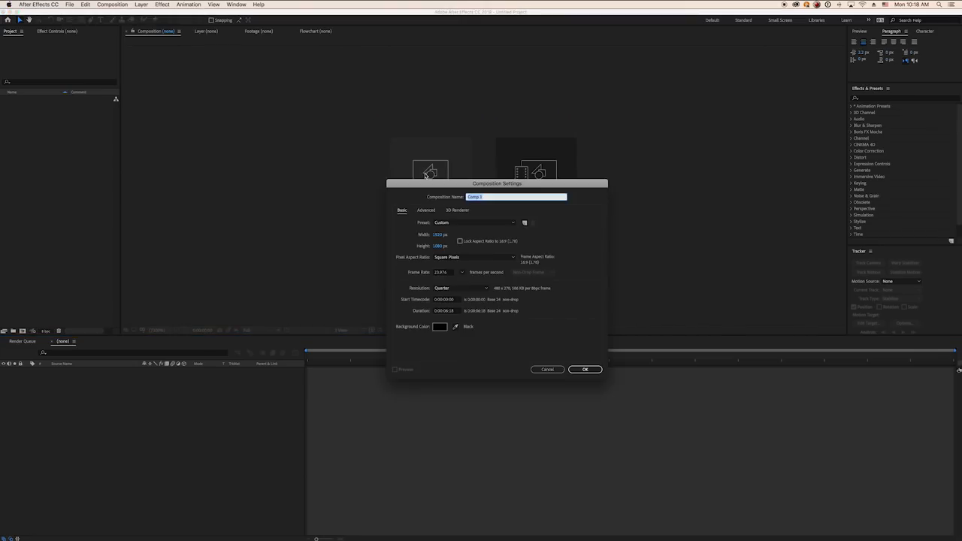
Add a text layer to the Text Animation comp reading ANIMATED TEXT.
click(584, 369)
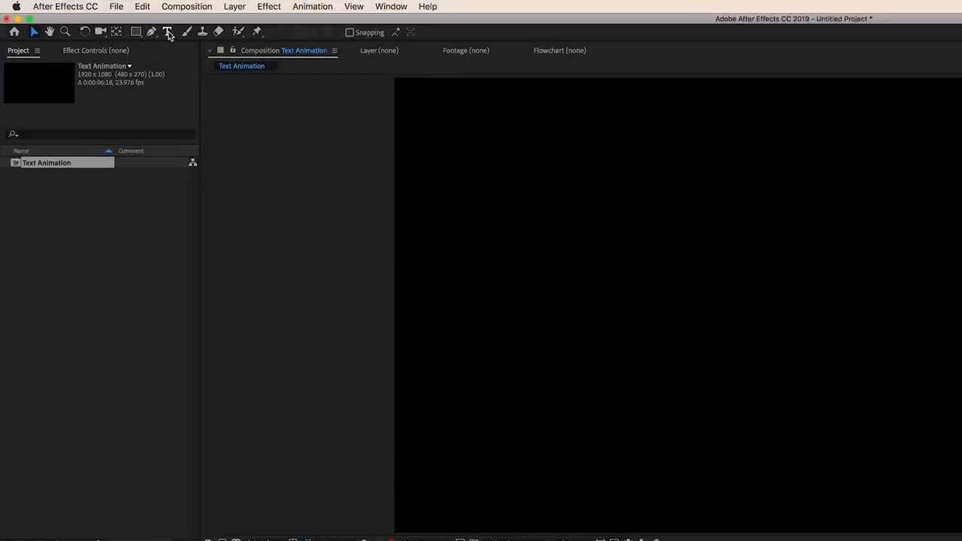
mouse_move(220, 44)
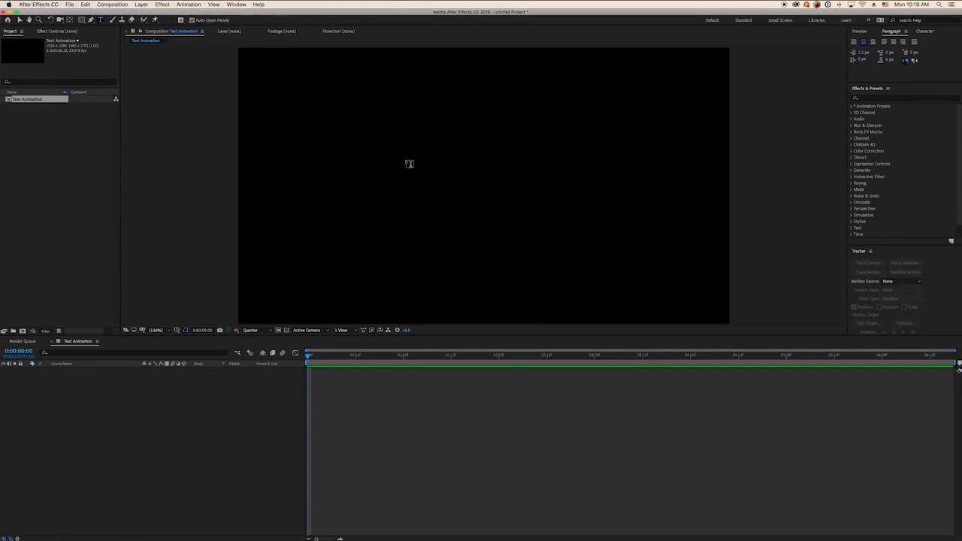
text(ANIMATED TEXT)
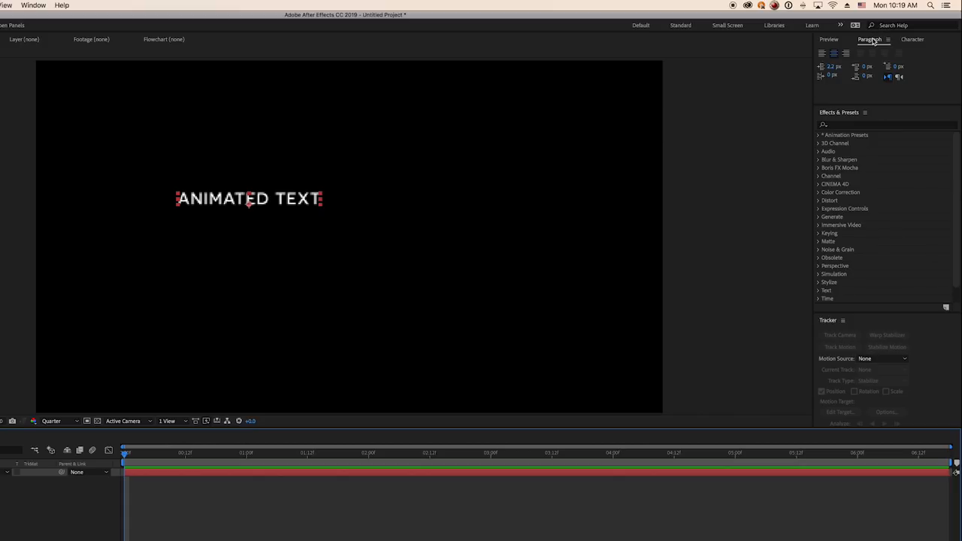
Style ANIMATED TEXT in Montserrat ExtraLight at 100 px in the Character panel.
click(851, 51)
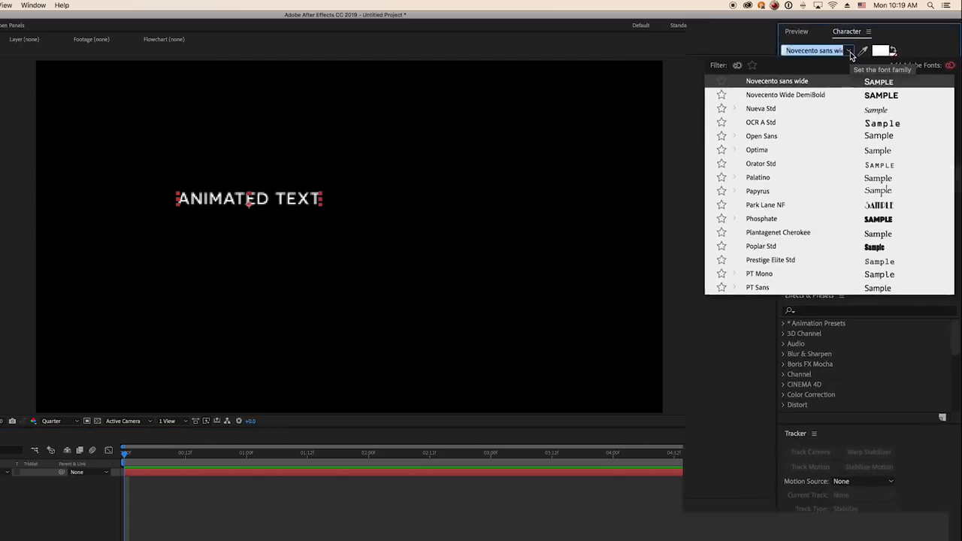
click(768, 80)
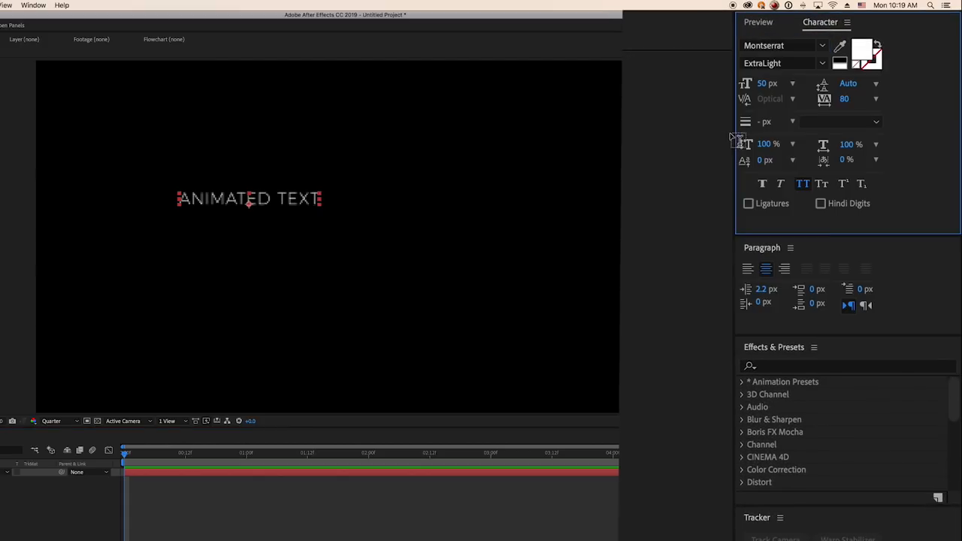
text(100)
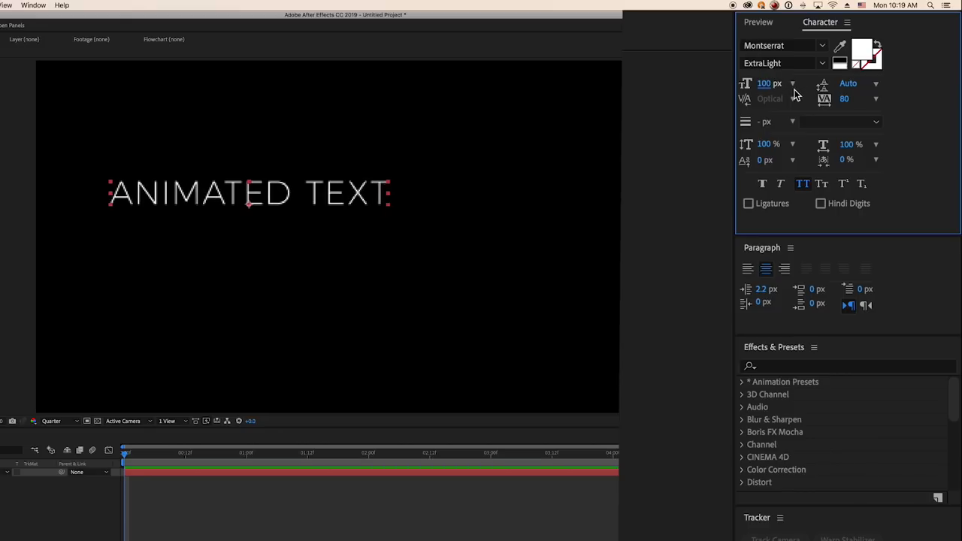
click(766, 269)
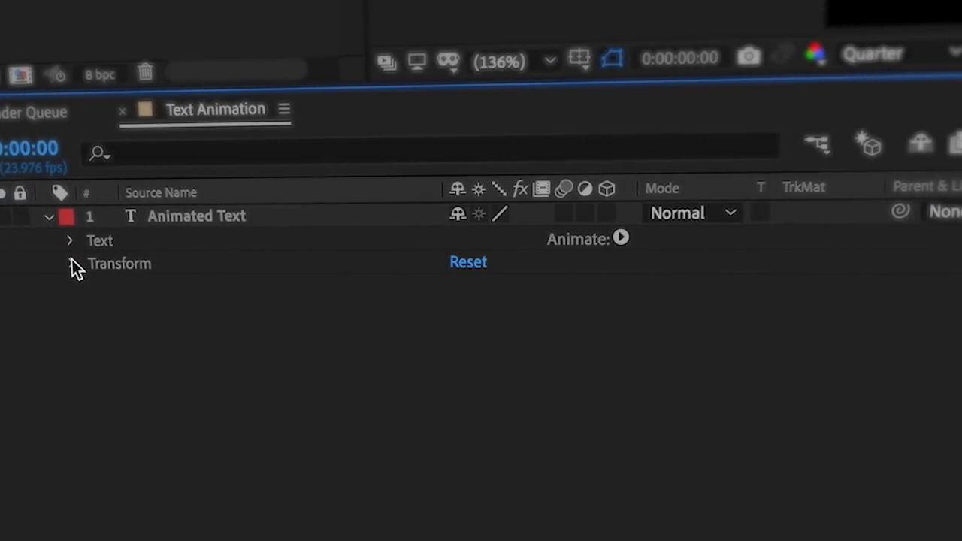
Twirl open the Animated Text layer to show its Text and Transform properties.
click(67, 263)
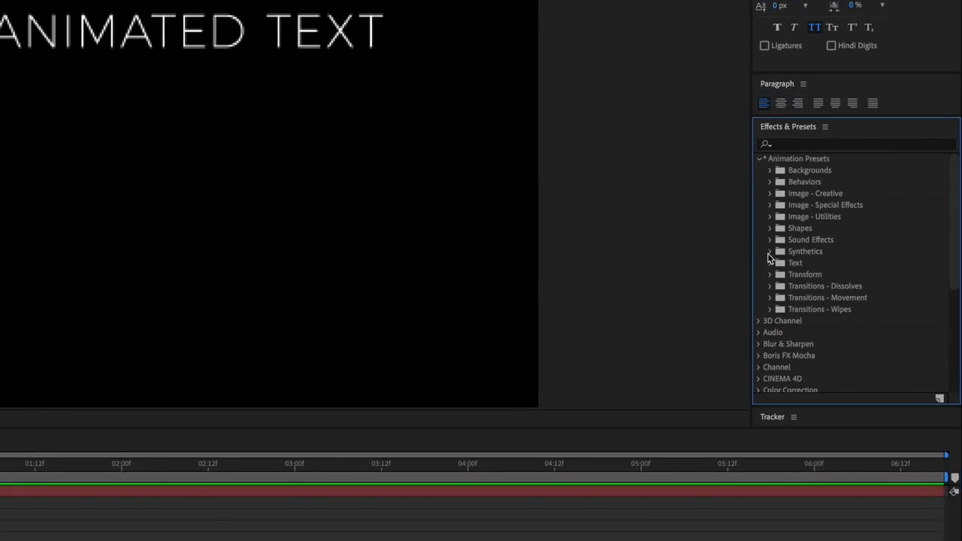
Expand Animation Presets > Text > Fill and Stroke in Effects & Presets.
click(770, 262)
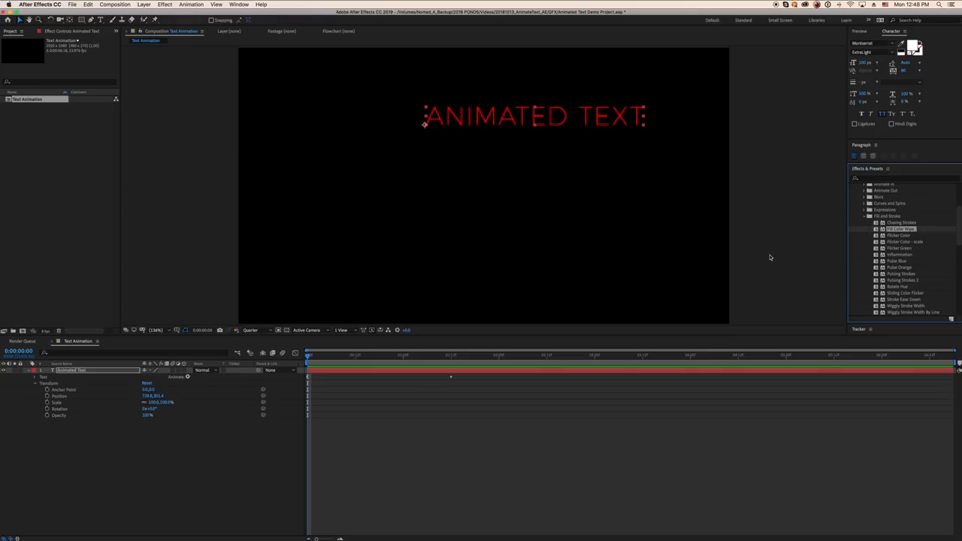
click(479, 355)
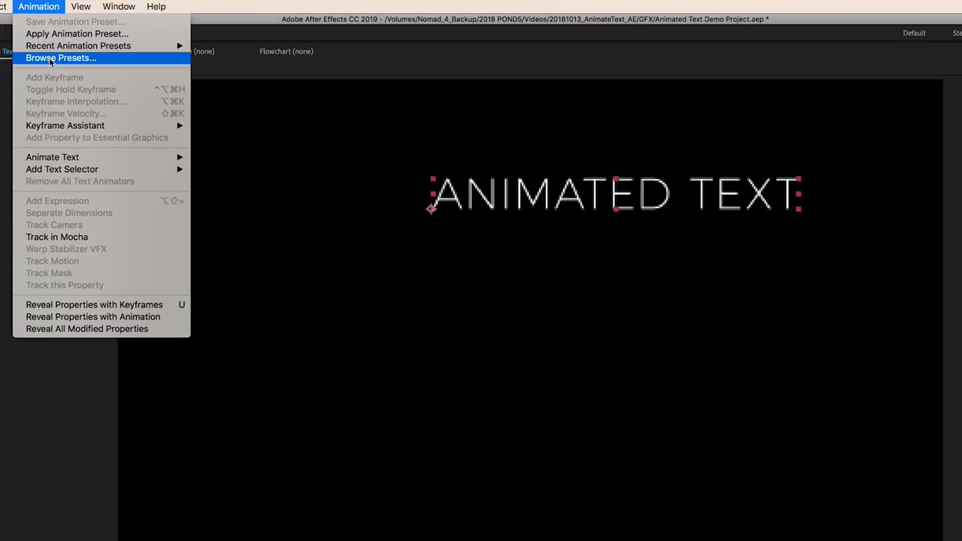
Browse presets in Bridge and pick a Blurs text preset.
click(61, 58)
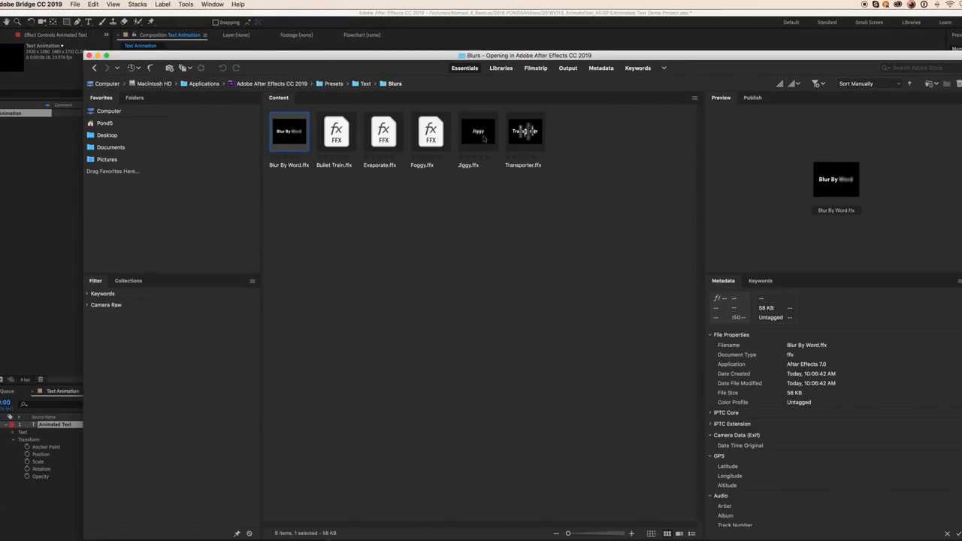
click(523, 131)
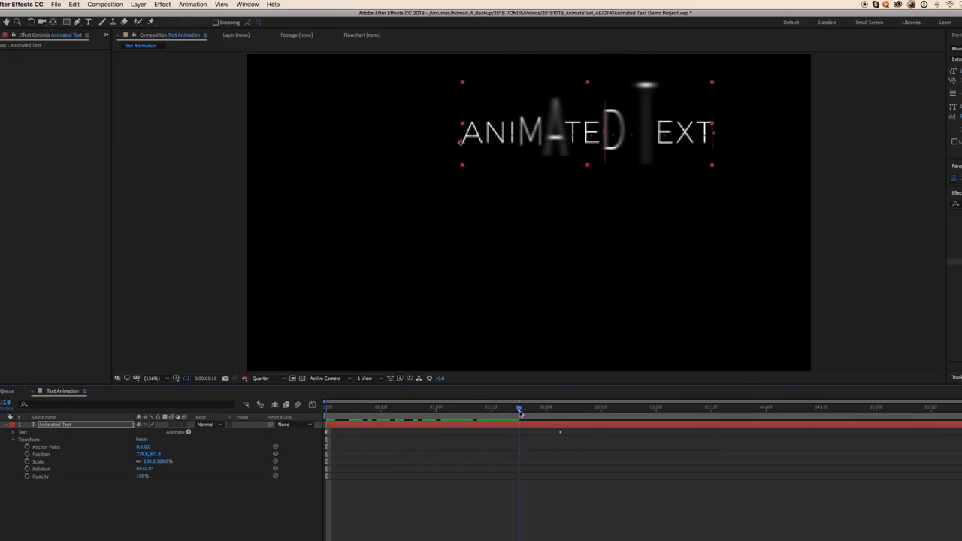
Scrub the current-time indicator to preview the blur animation on ANIMATED TEXT.
drag(519, 408, 561, 407)
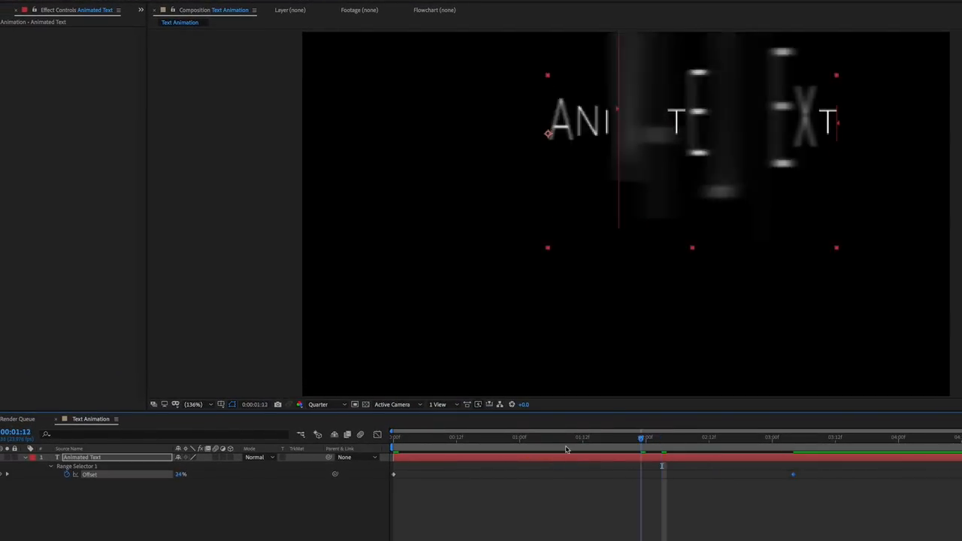
drag(642, 437, 773, 437)
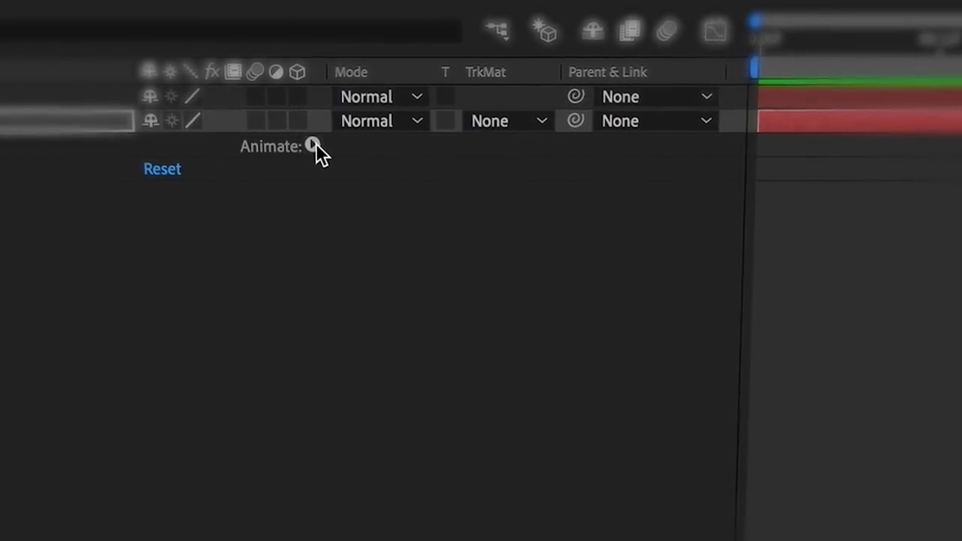
Add a Tracking animator to the Is So Much Better text layer.
click(313, 145)
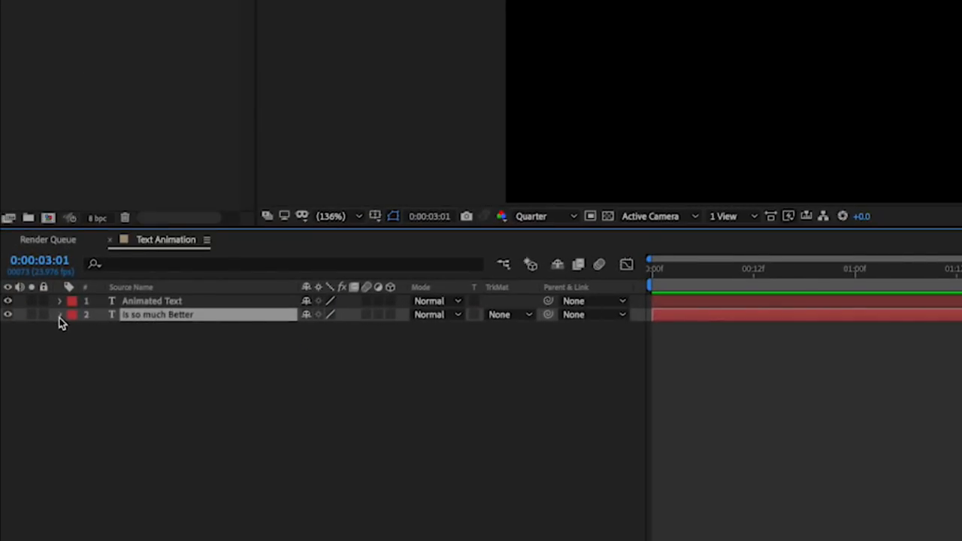
click(59, 315)
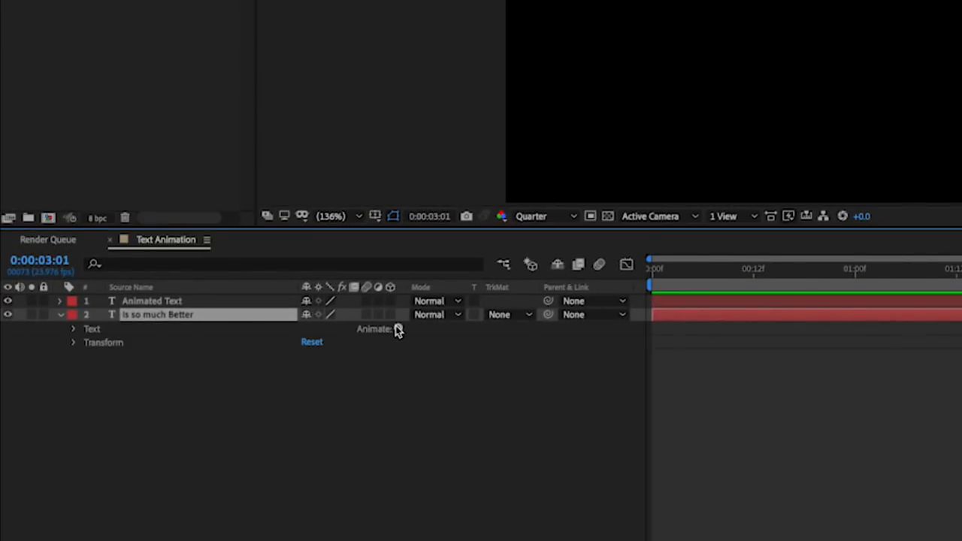
click(399, 331)
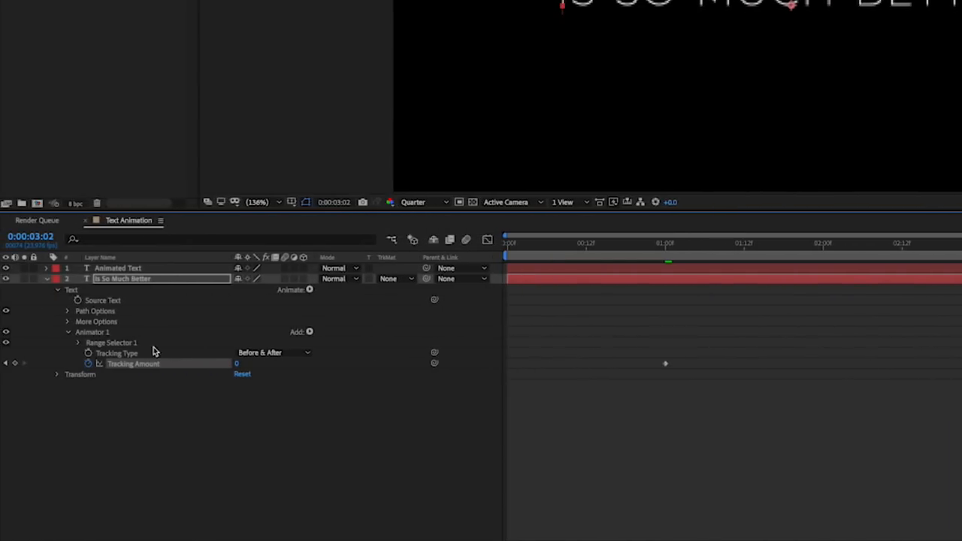
Reveal Range Selector 1 Advanced options and rename the layers Top Layer and Bottom Layer.
click(77, 343)
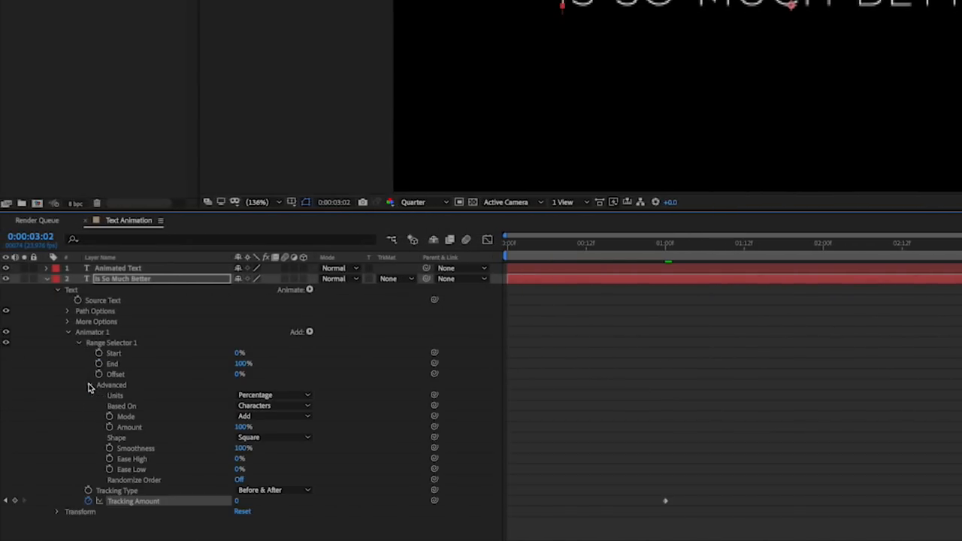
click(272, 406)
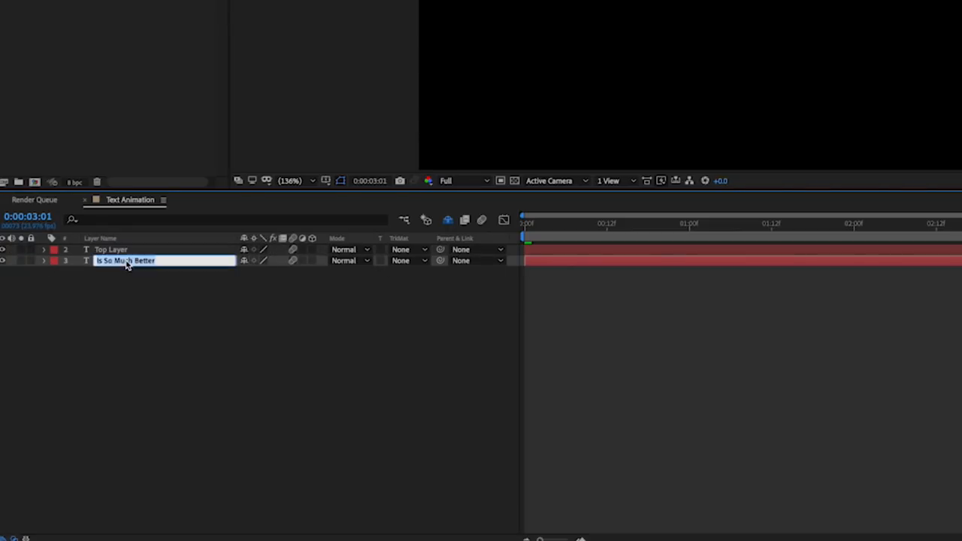
text(Bottom Layer)
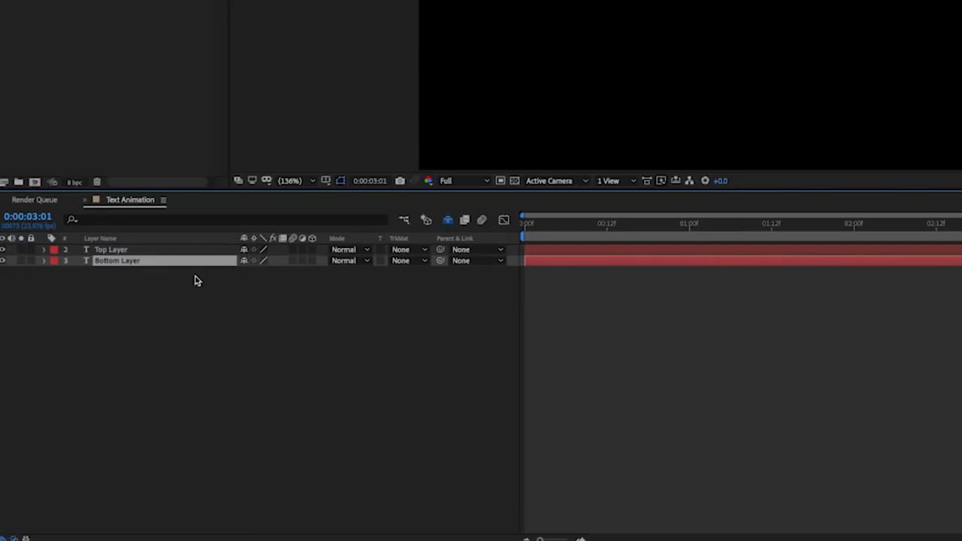